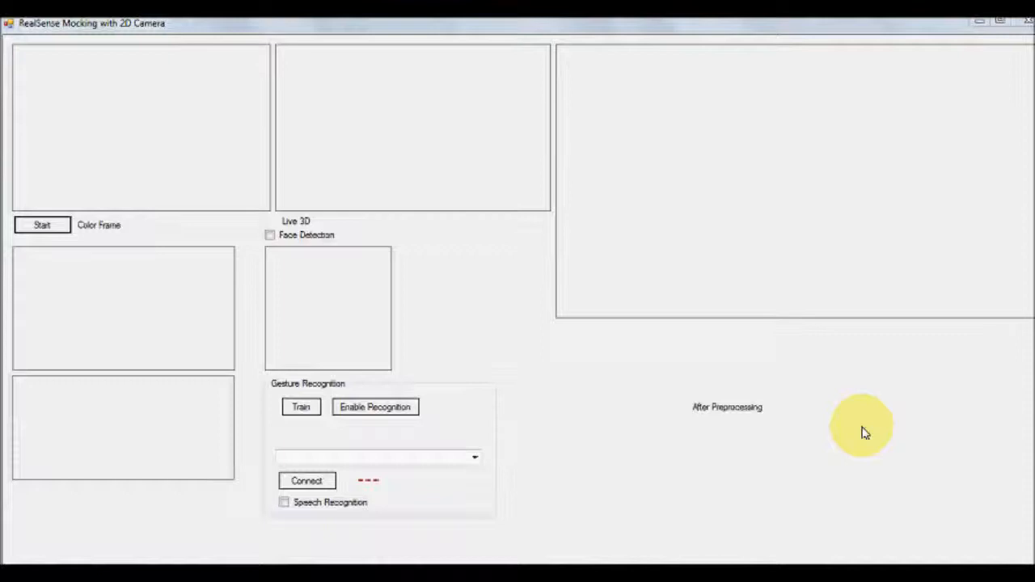
pyautogui.moveTo(170, 112)
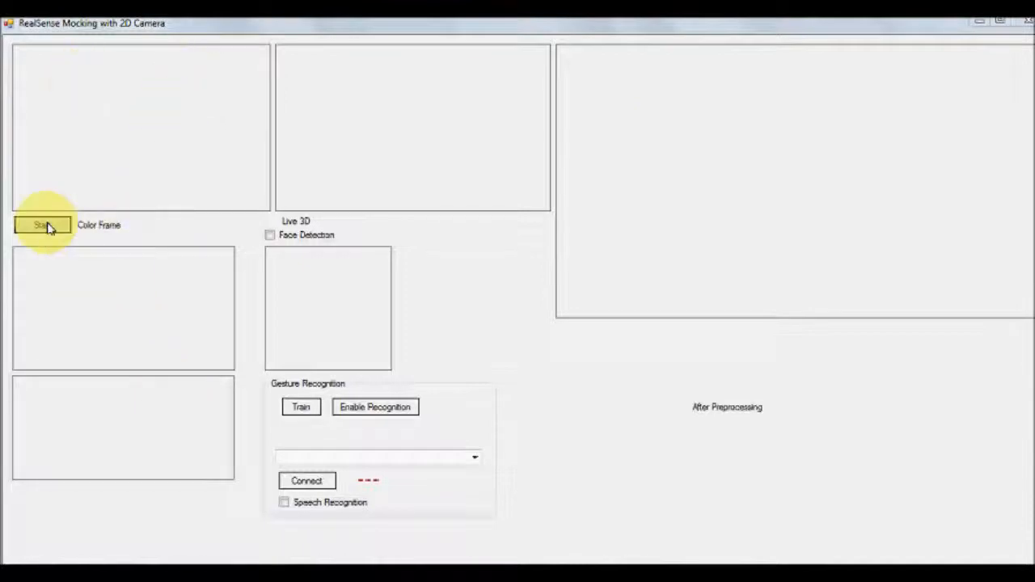
# Start the webcam feed and capture the background to show colour, depth and silhouette views.
pyautogui.click(41, 224)
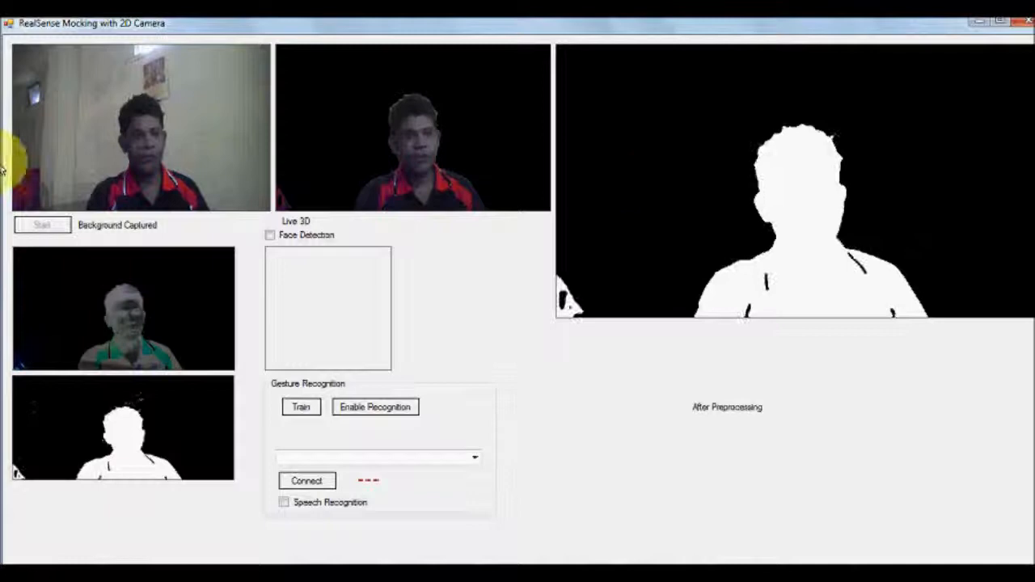
pyautogui.moveTo(200, 309)
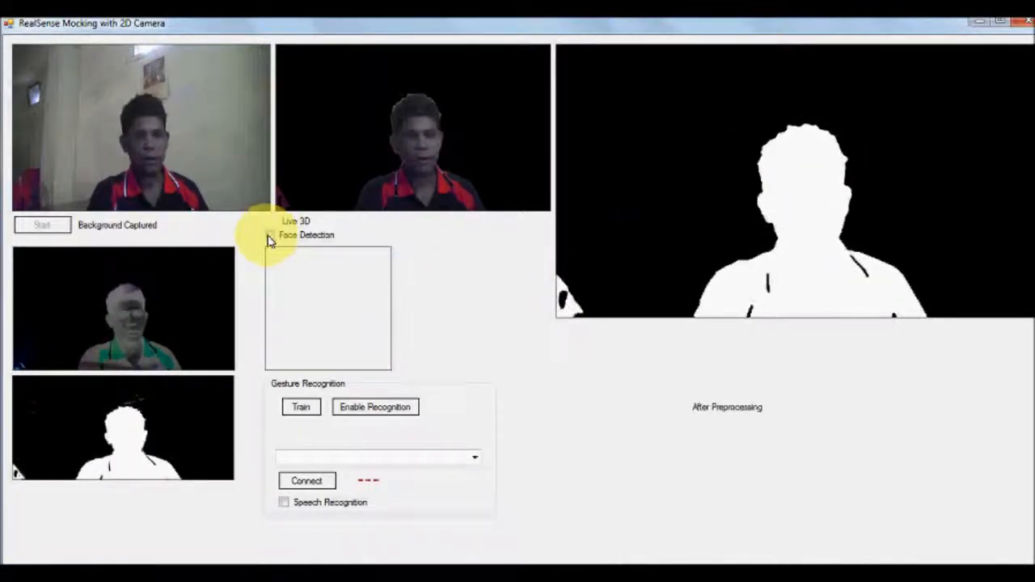
# Enable Face Detection to display a cropped close-up of the face.
pyautogui.click(269, 235)
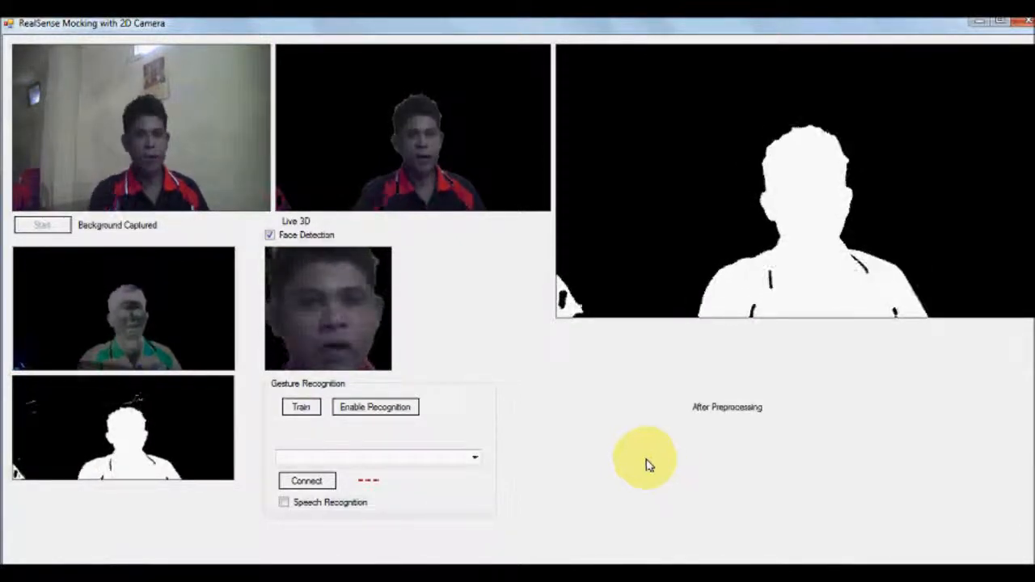
pyautogui.moveTo(251, 147)
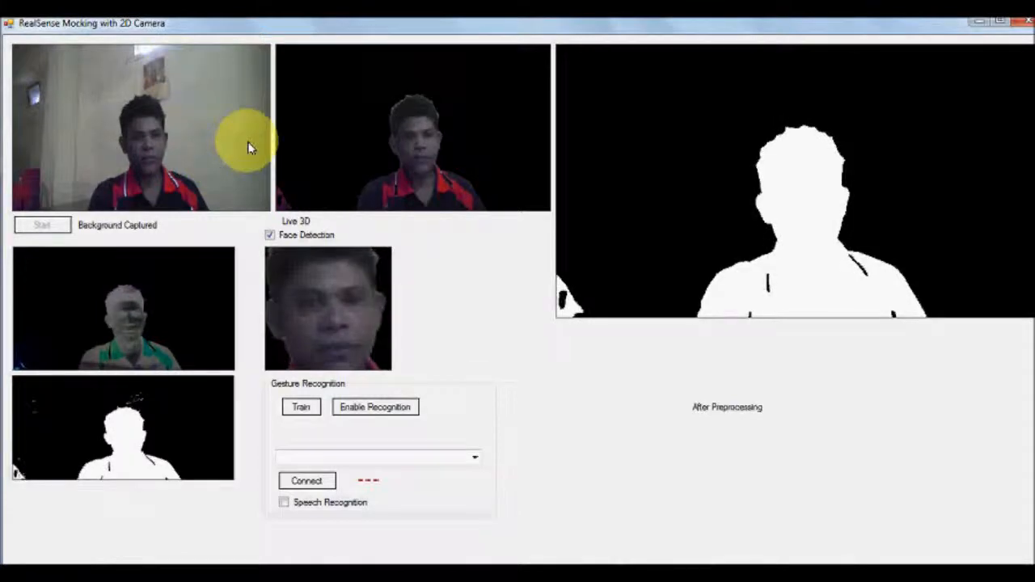
pyautogui.moveTo(275, 93)
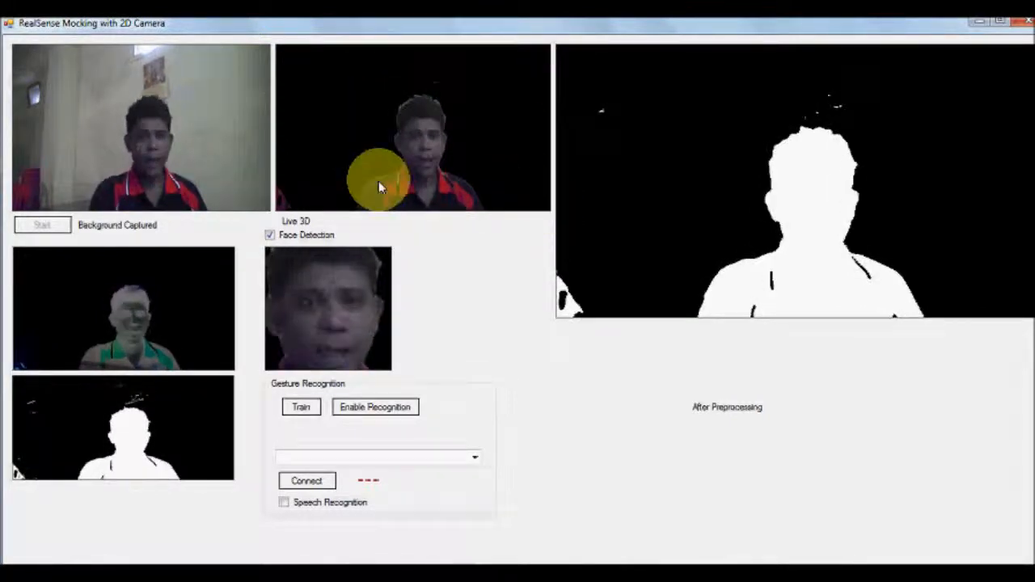
pyautogui.moveTo(529, 186)
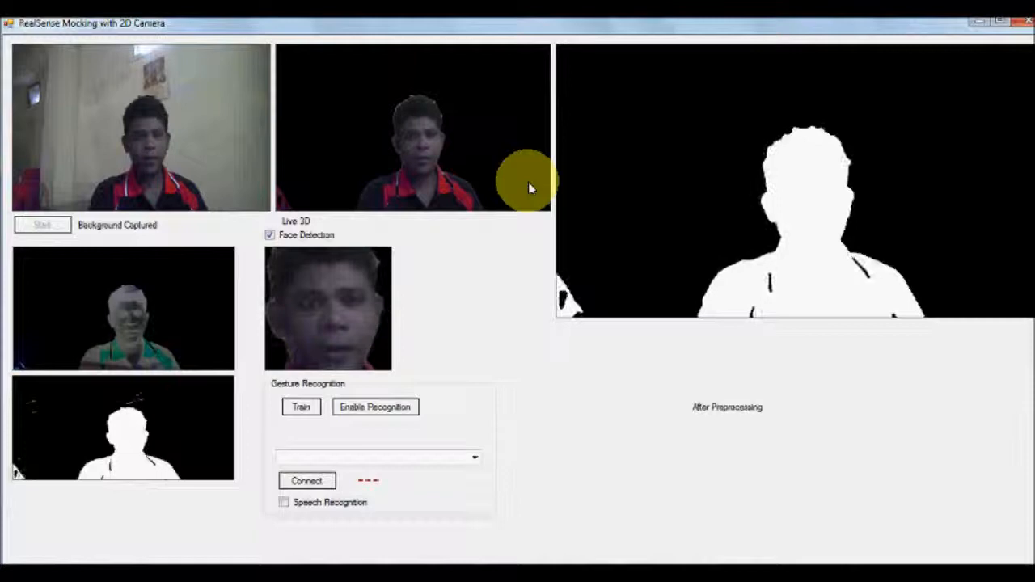
pyautogui.moveTo(505, 449)
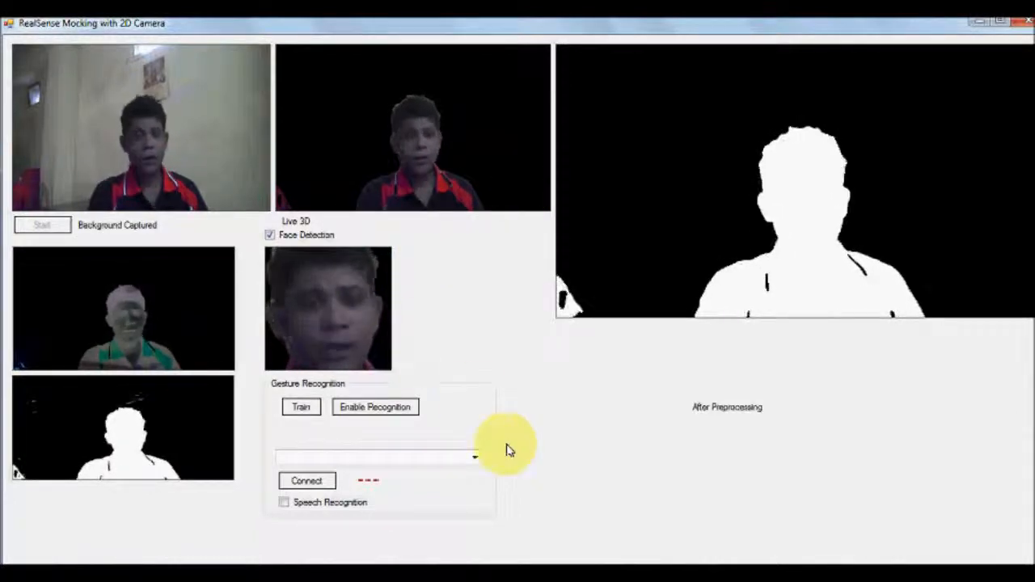
pyautogui.moveTo(629, 539)
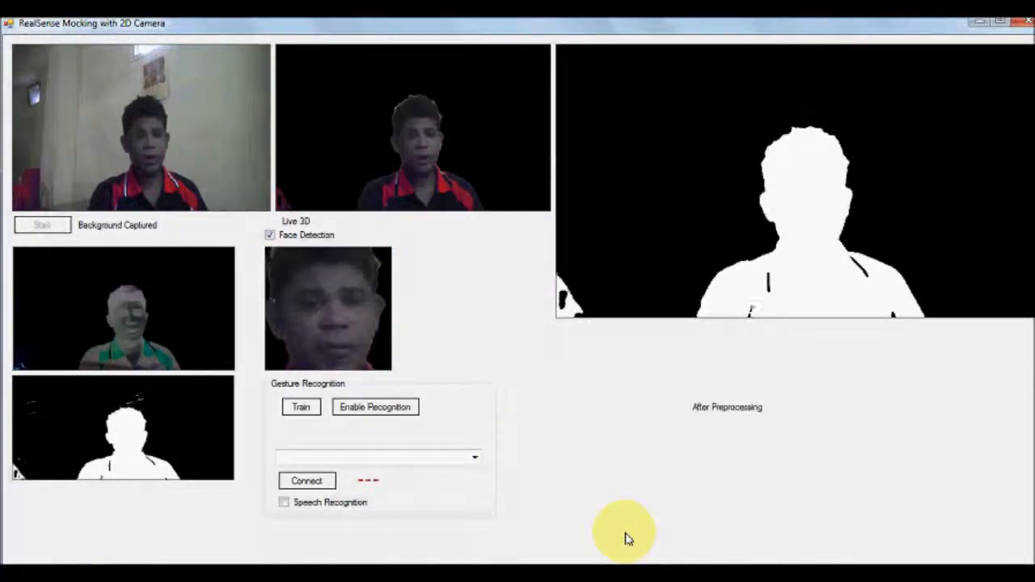
pyautogui.moveTo(566, 396)
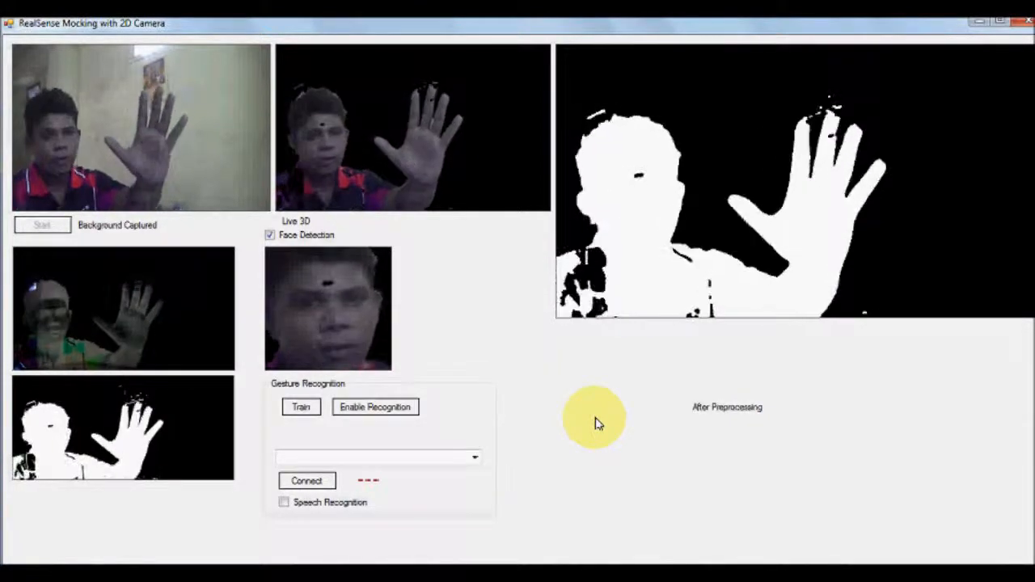
pyautogui.moveTo(497, 275)
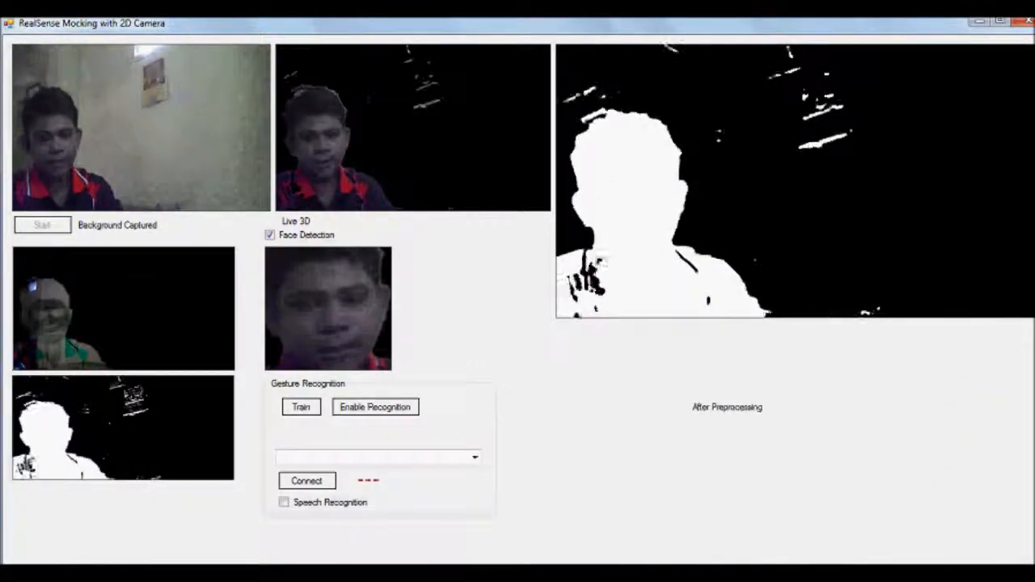
# Disable Face Detection while the raised index finger is segmented.
pyautogui.click(269, 235)
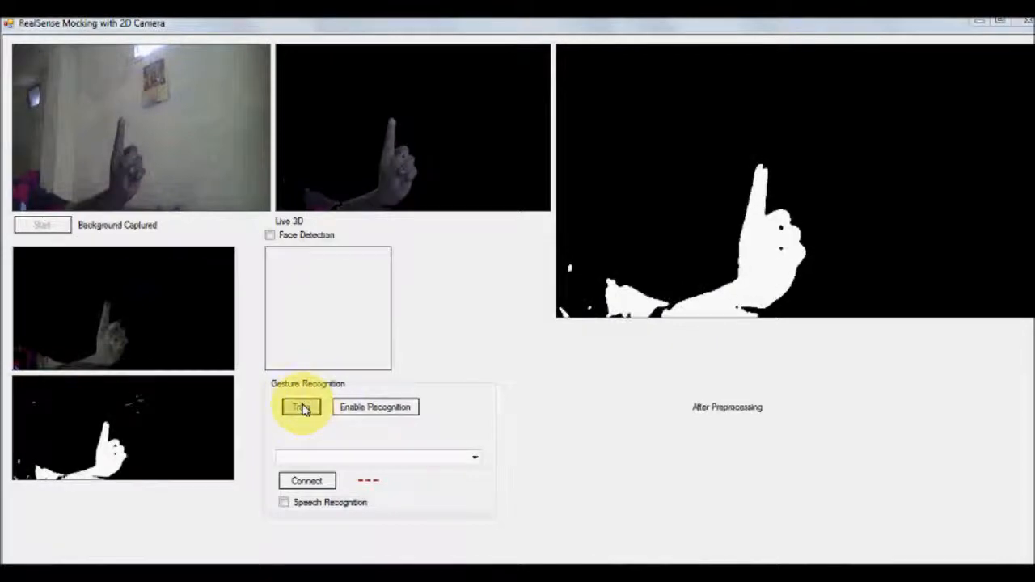
# Train and save two samples of the raised-finger silhouette as gesture 'up'.
pyautogui.click(300, 407)
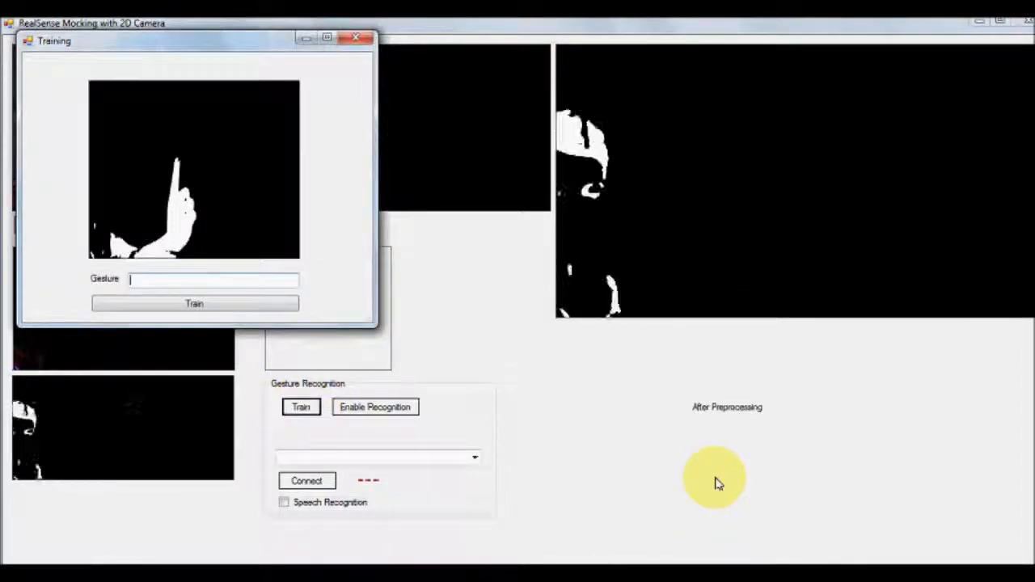
pyautogui.write('up')
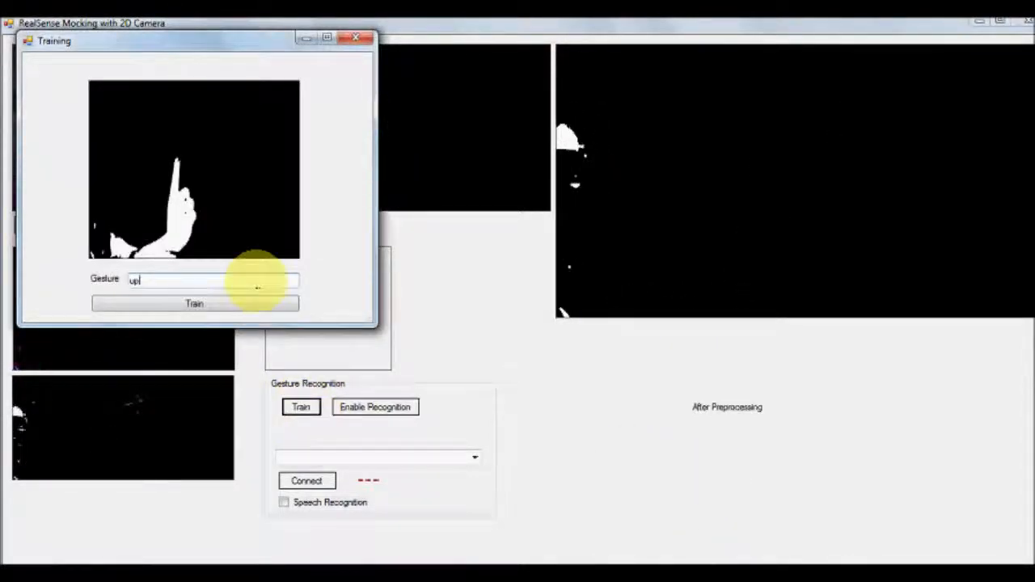
pyautogui.click(194, 304)
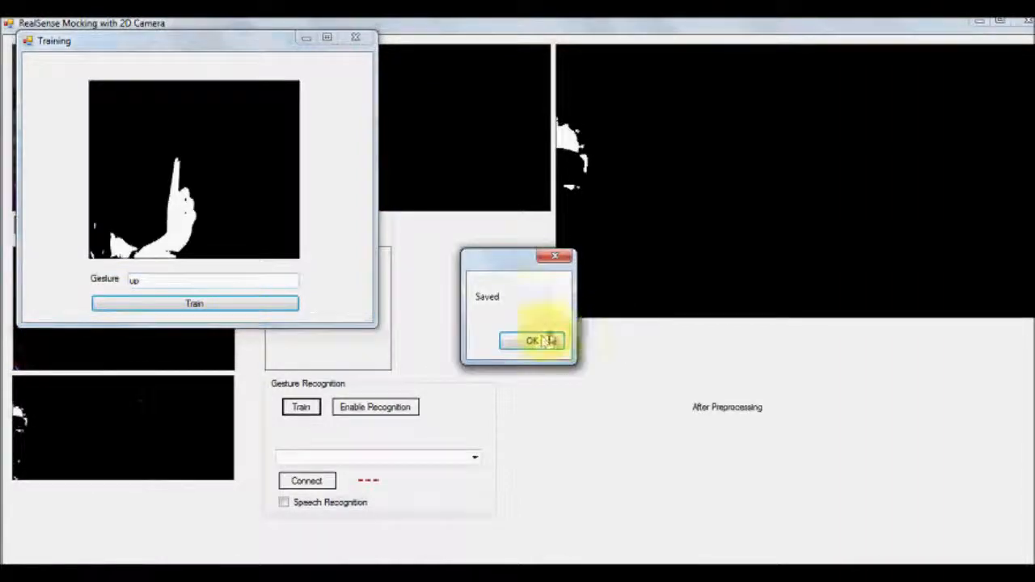
pyautogui.click(532, 340)
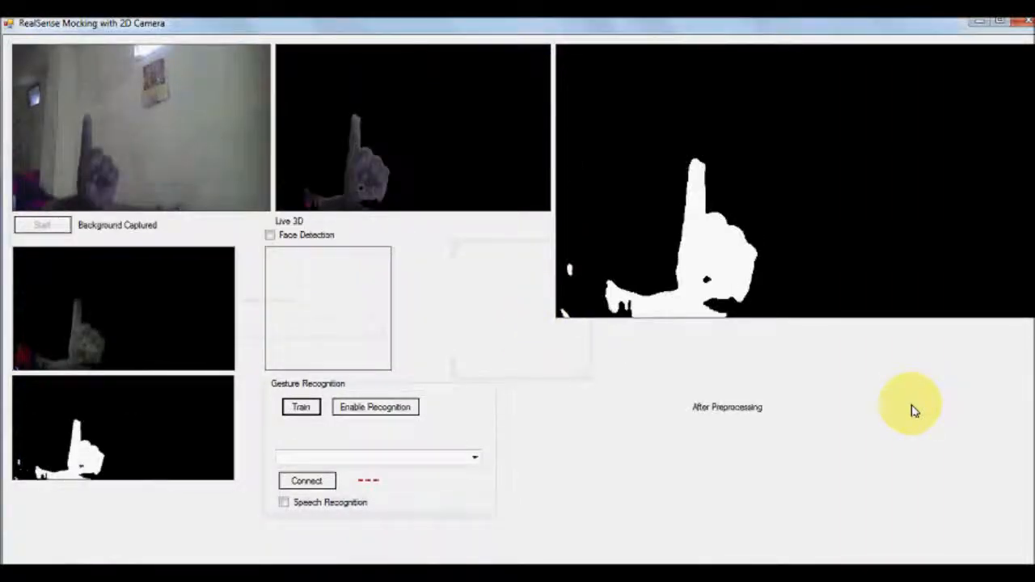
pyautogui.moveTo(705, 380)
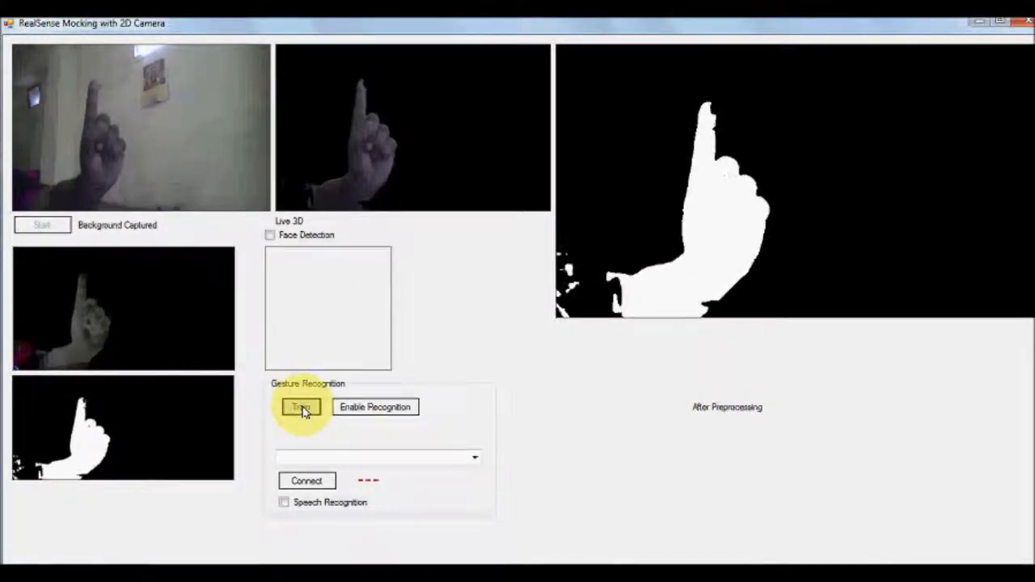
pyautogui.click(300, 407)
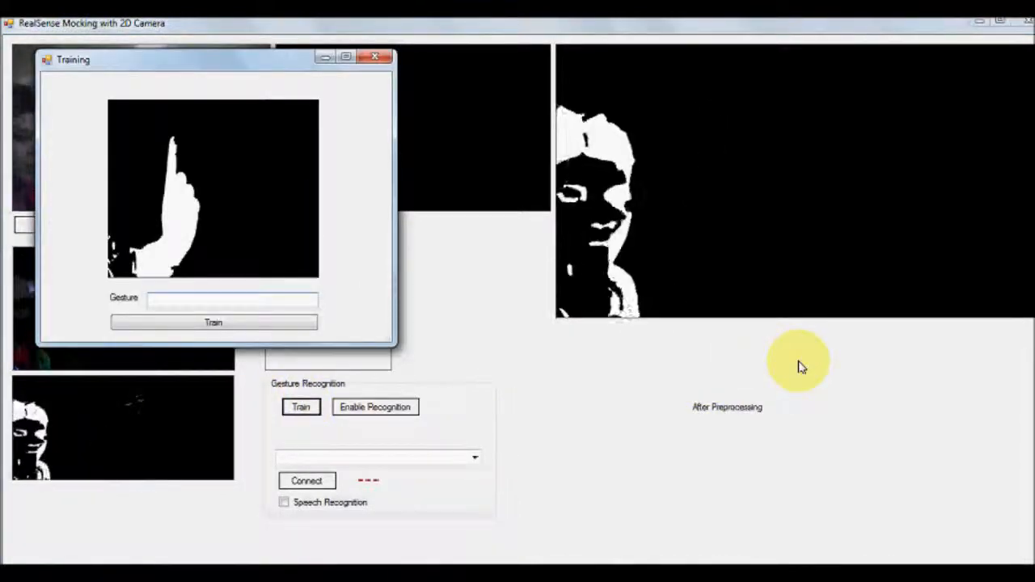
pyautogui.write('up')
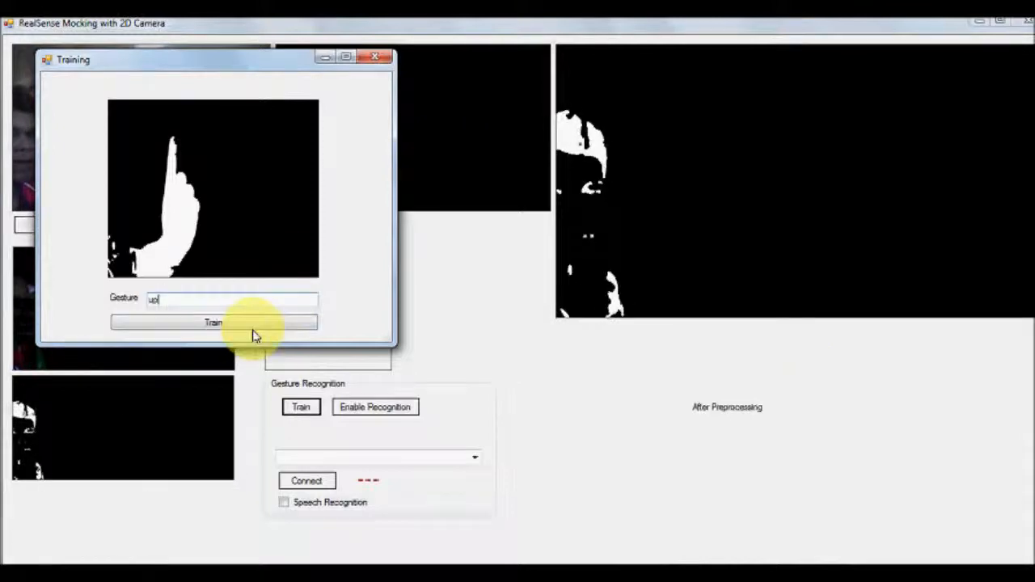
pyautogui.click(213, 322)
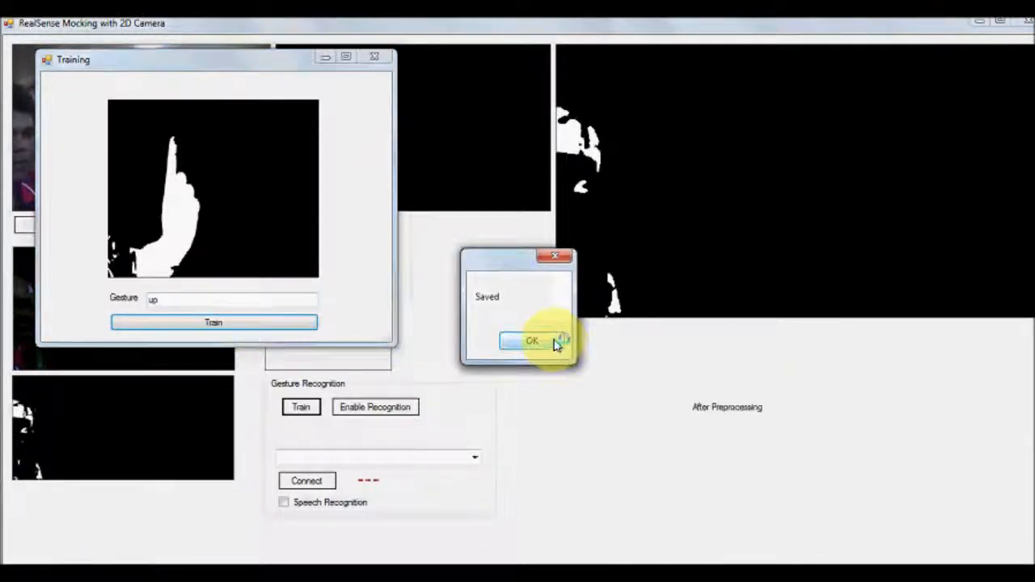
pyautogui.click(531, 341)
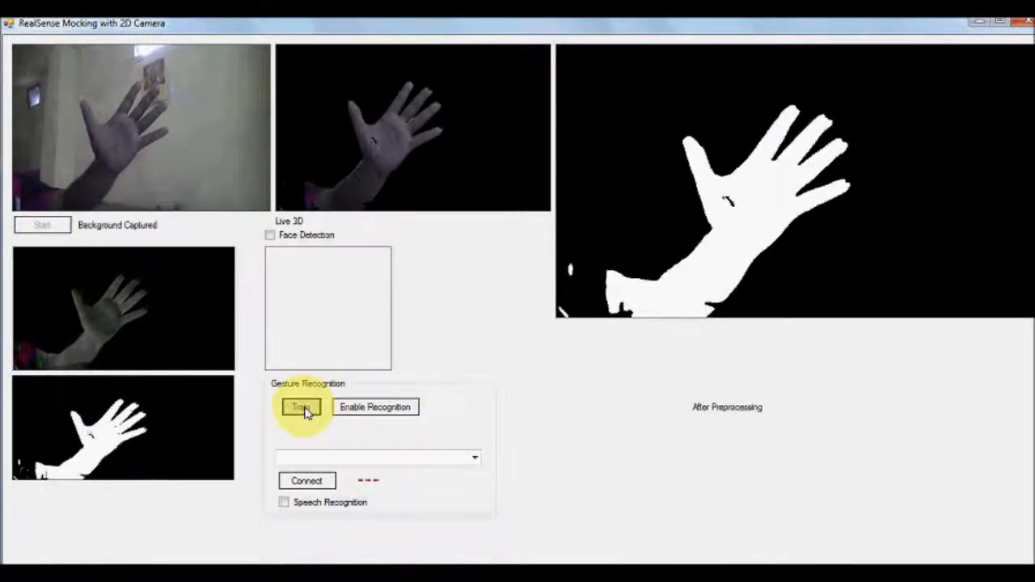
# Save the spread open palm as gesture 'spreadFinger' and confirm the Saved message.
pyautogui.click(300, 407)
pyautogui.write('spread')
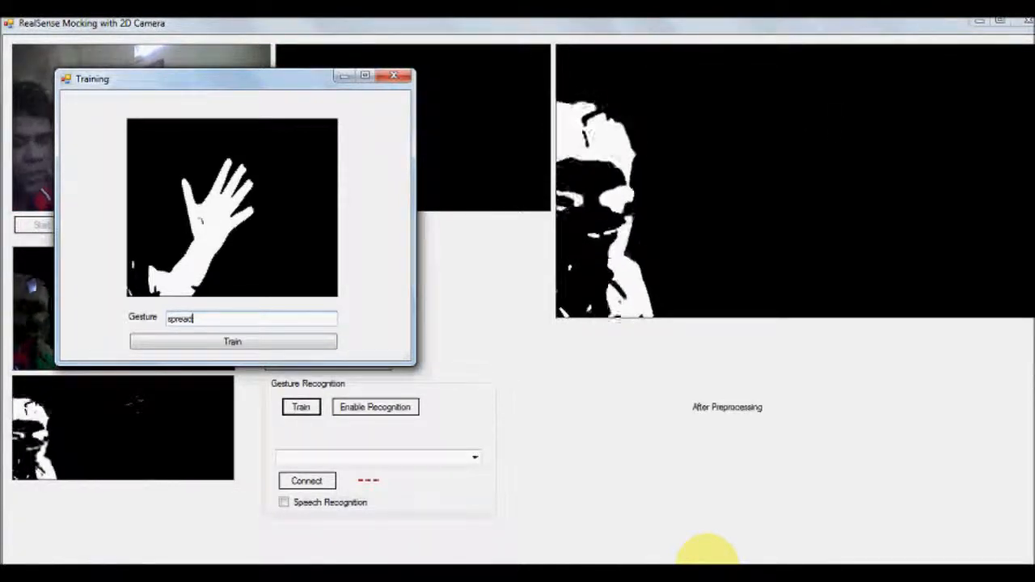
pyautogui.write('Finger')
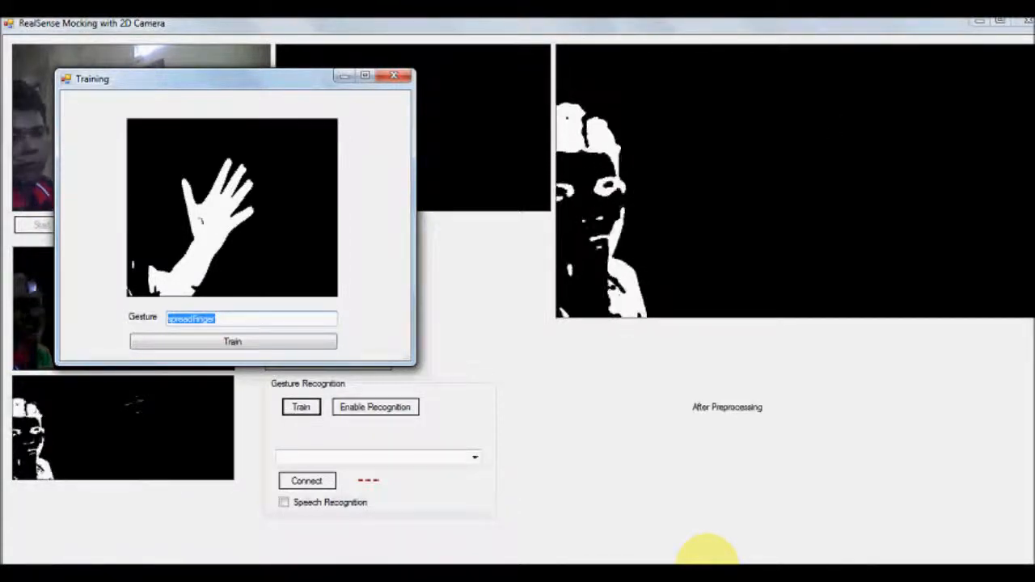
pyautogui.click(232, 341)
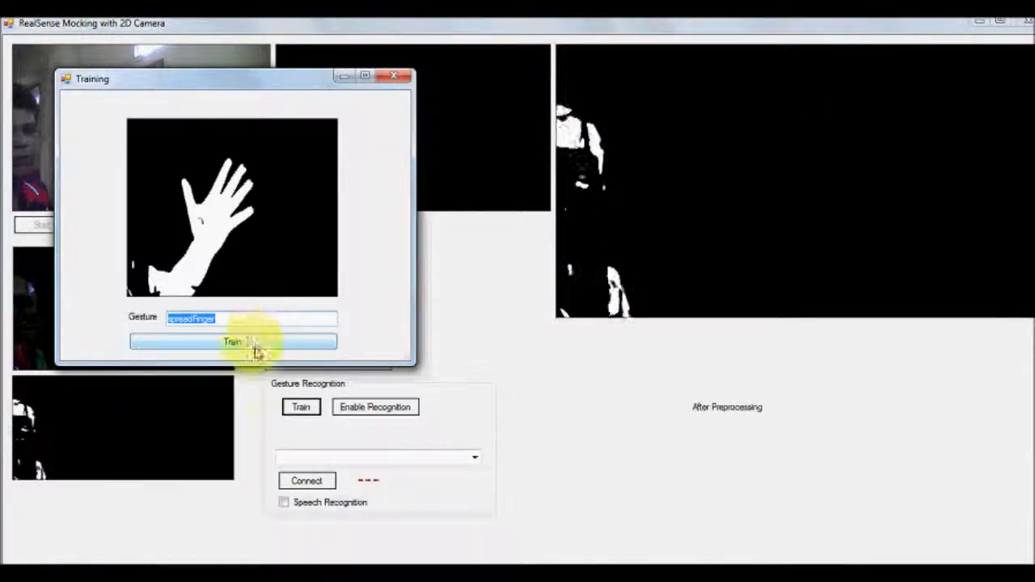
pyautogui.click(233, 341)
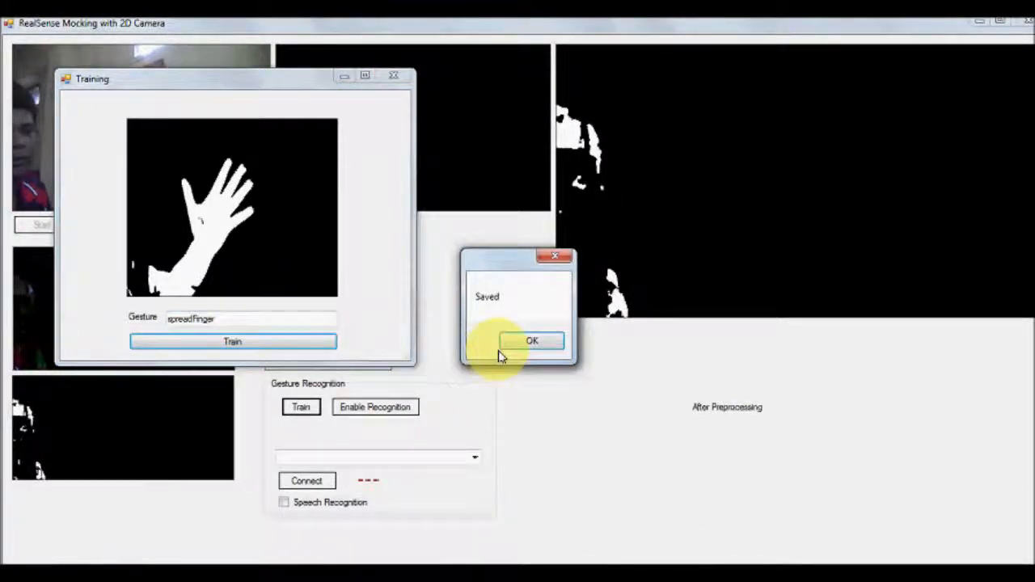
pyautogui.click(531, 341)
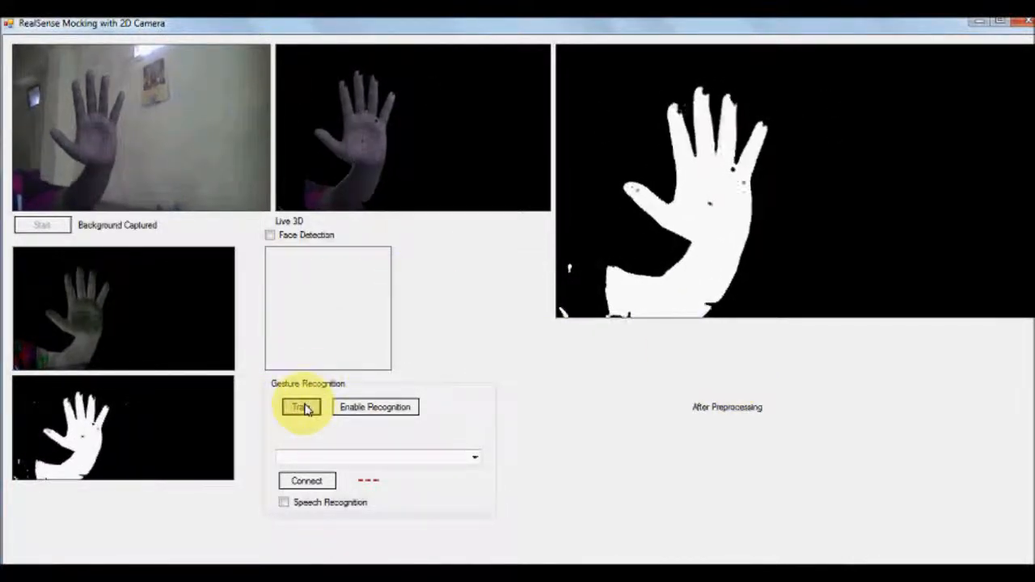
# Save a second frontal open-palm sample as gesture 'spreadFinger'.
pyautogui.click(301, 407)
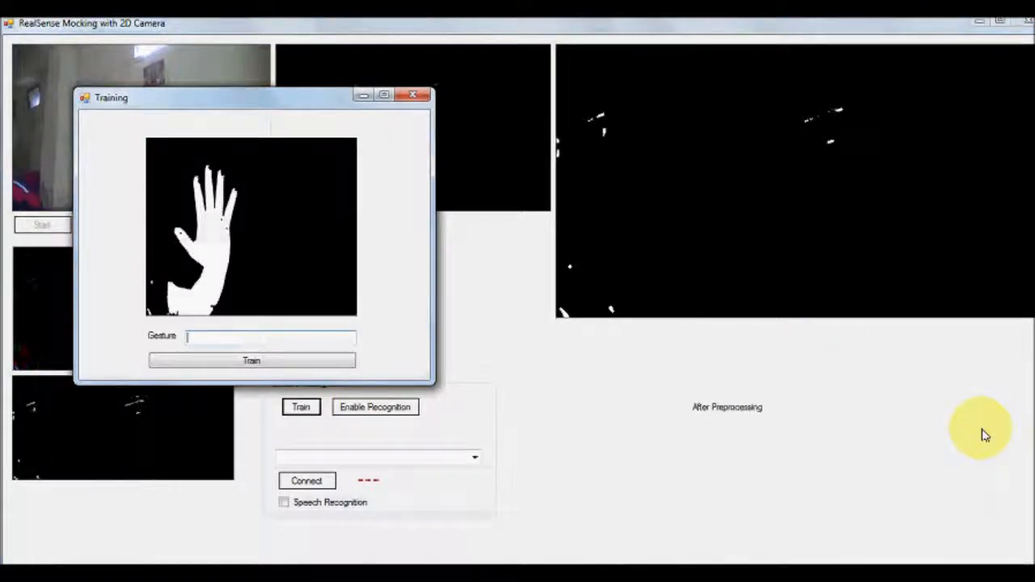
pyautogui.write('spreadFinger')
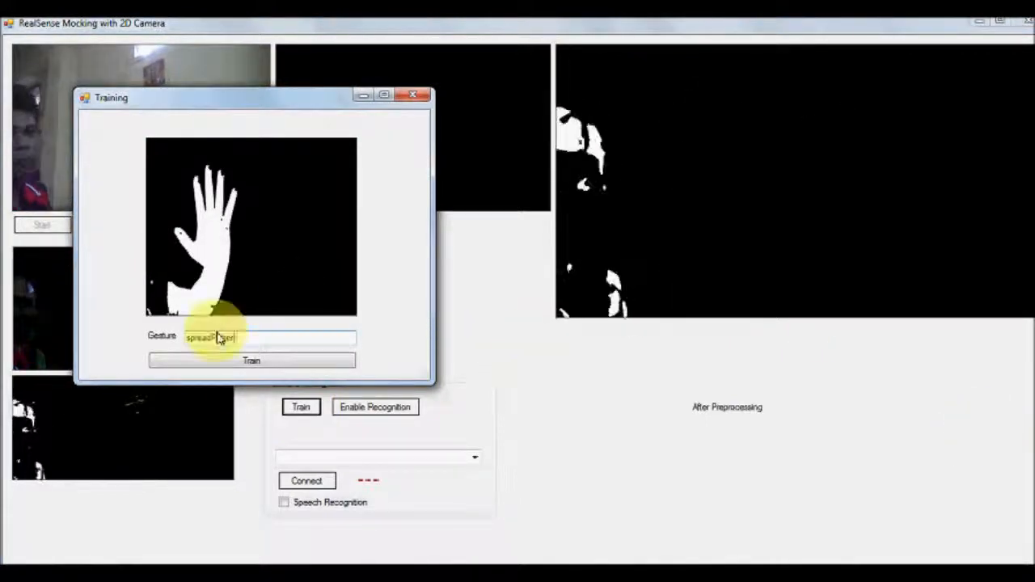
pyautogui.click(251, 360)
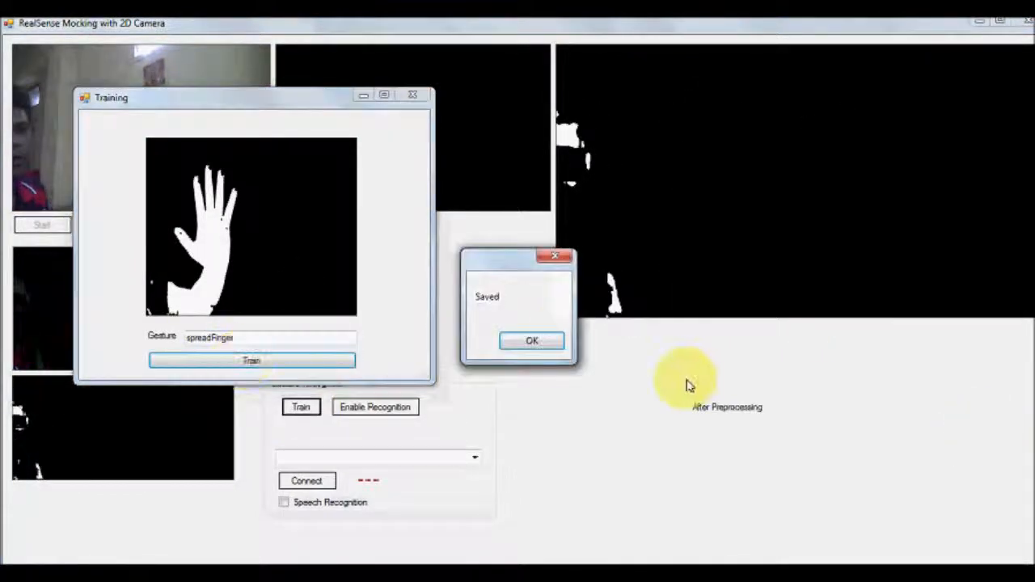
pyautogui.click(531, 341)
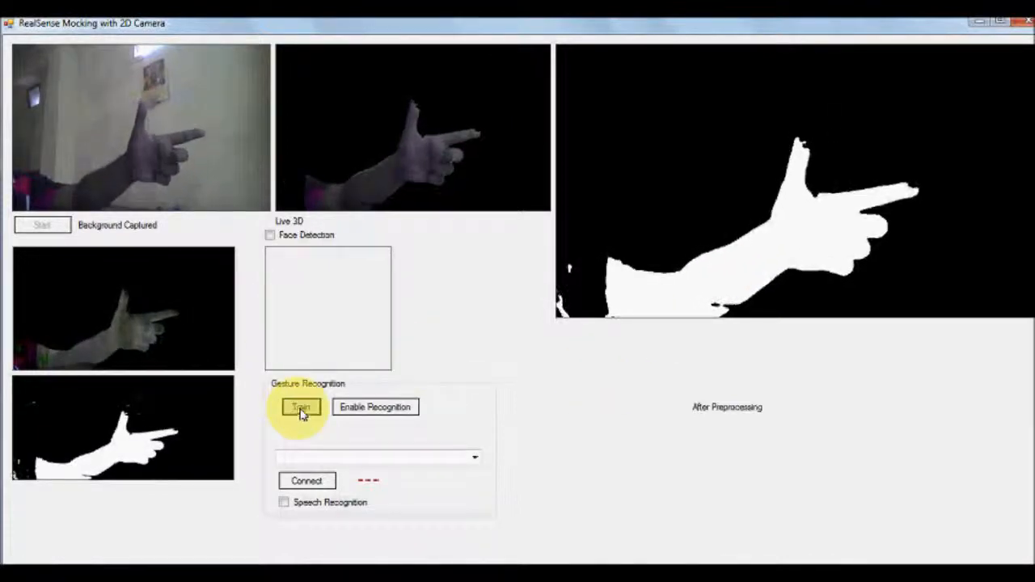
# Save the pointing-gun hand as gesture 'left' and confirm the Saved message.
pyautogui.click(300, 407)
pyautogui.write('left')
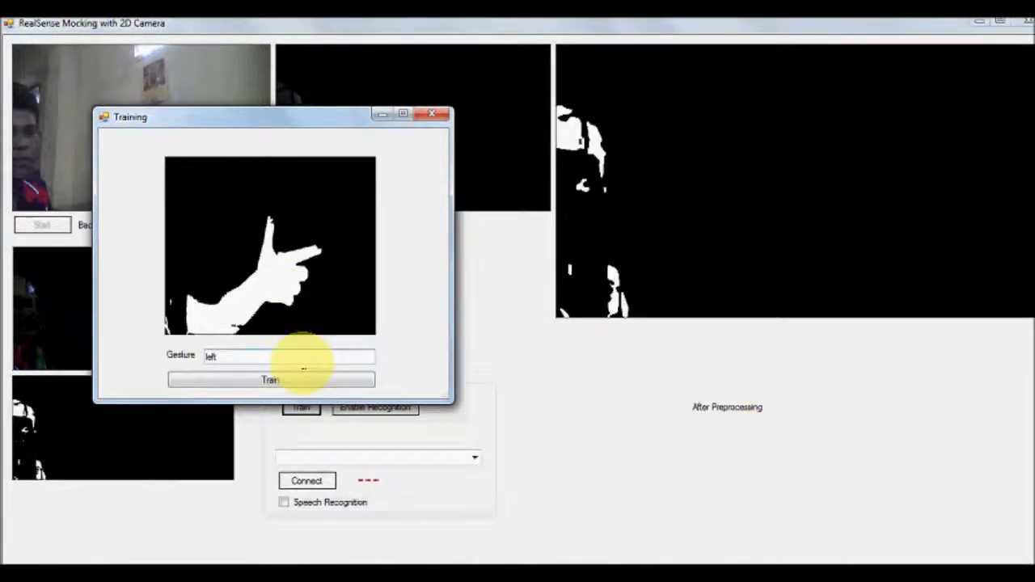
pyautogui.click(270, 380)
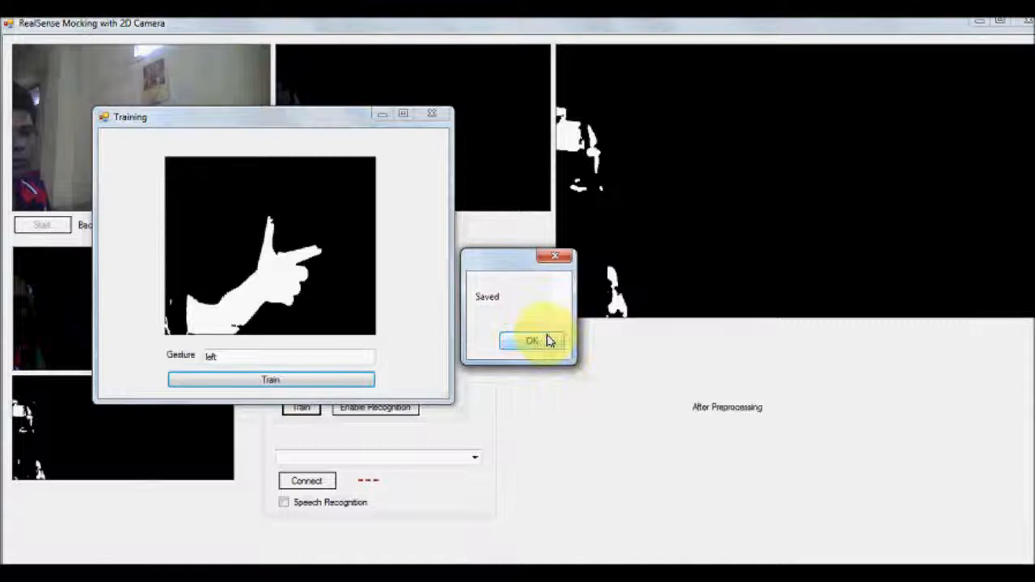
pyautogui.click(531, 339)
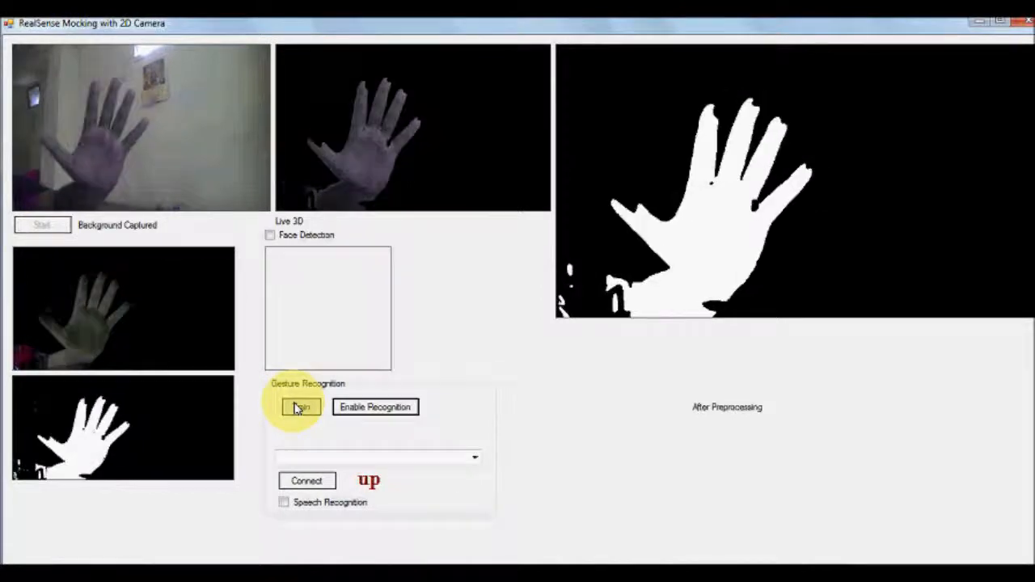
pyautogui.click(300, 407)
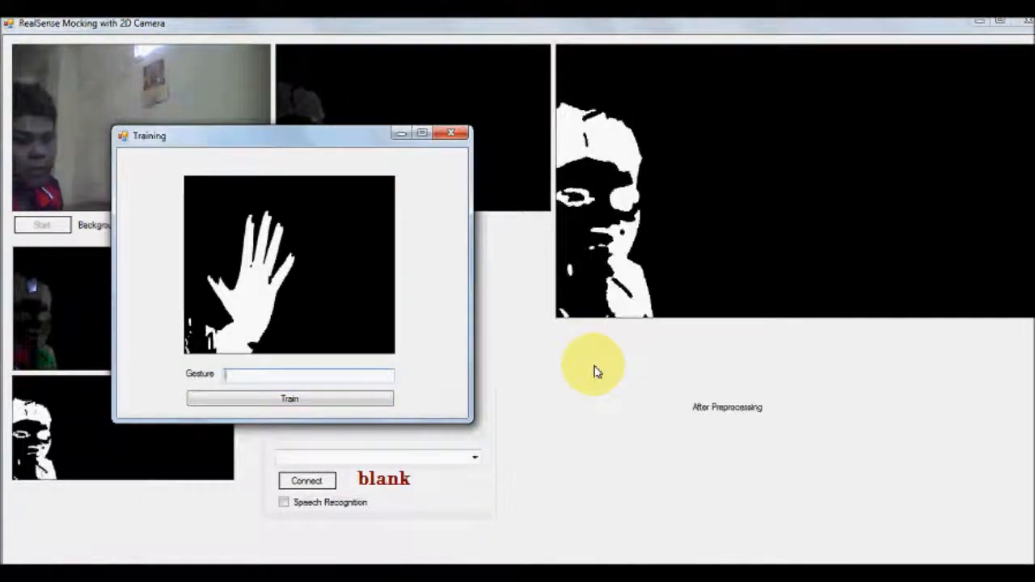
pyautogui.write('spread')
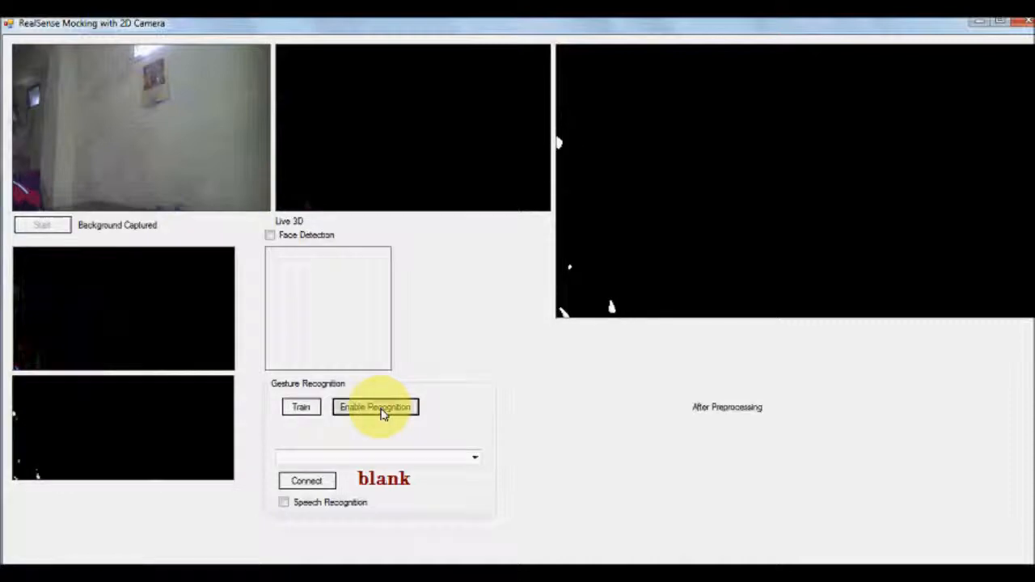
pyautogui.moveTo(949, 532)
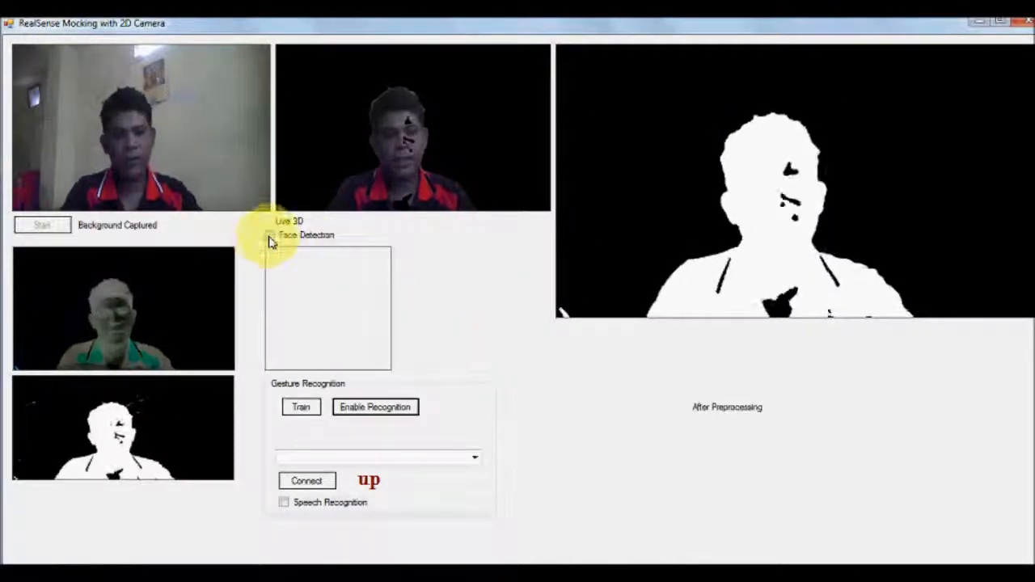
# Re-enable Face Detection under Live 3D to show the cropped face.
pyautogui.click(269, 235)
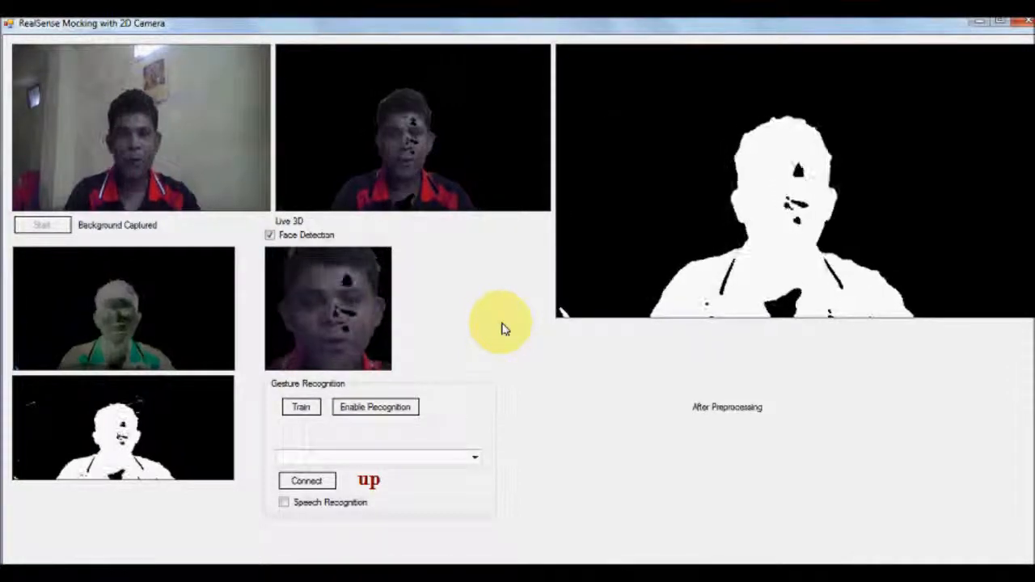
pyautogui.moveTo(861, 465)
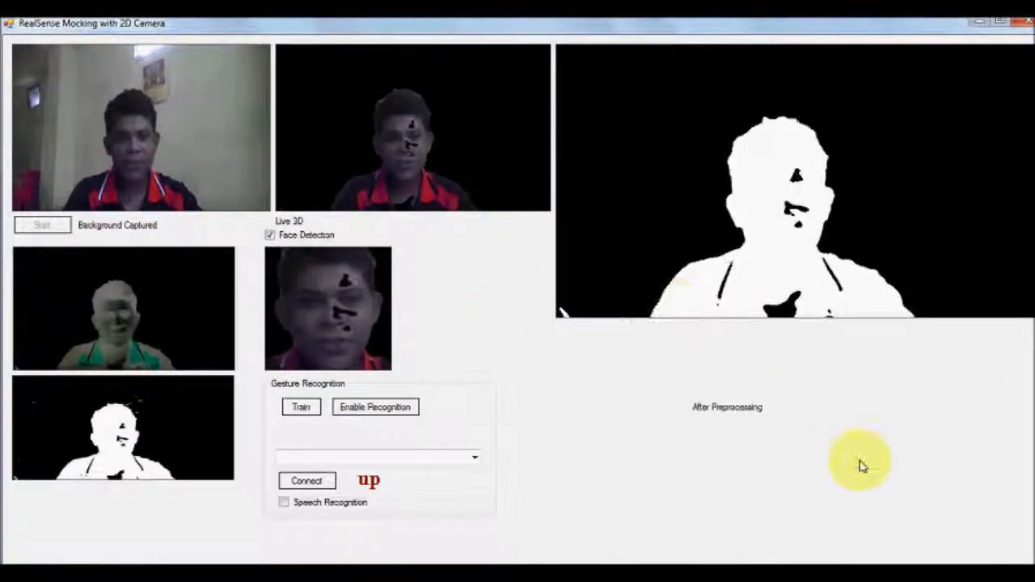